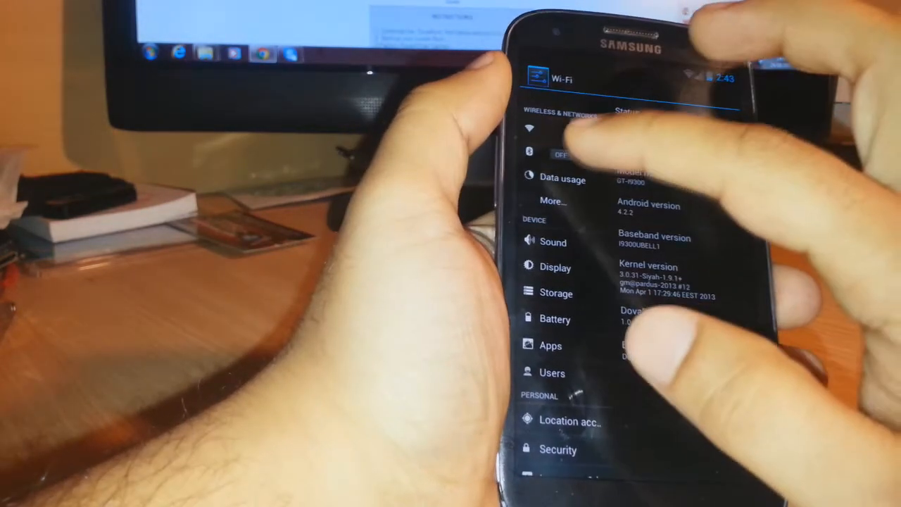
- Show the 159 MB DovaRom[i9300]-Build260513 ZIP's details in the Downloads folder
left_click(562, 177)
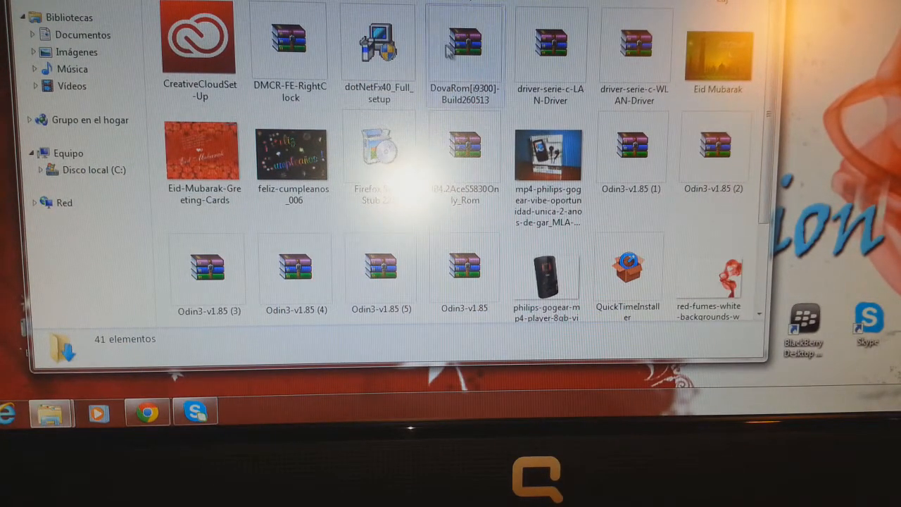
mouse_move(465, 39)
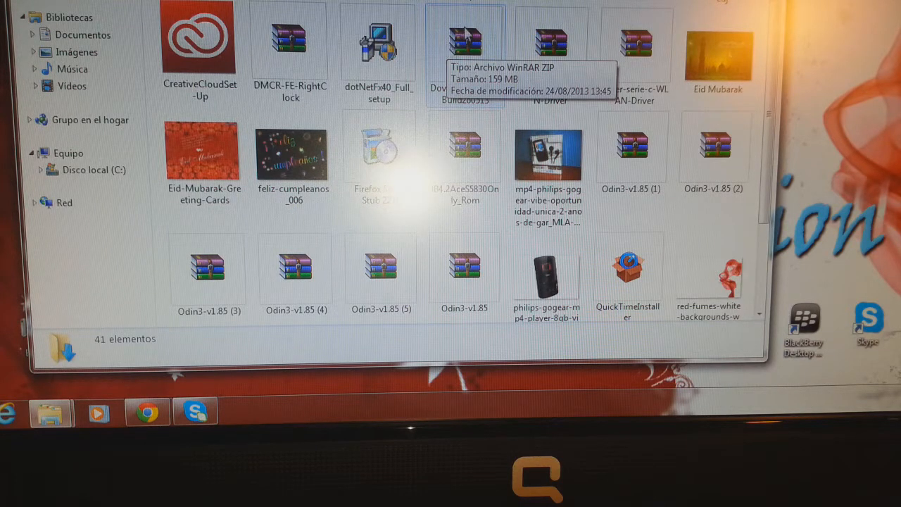